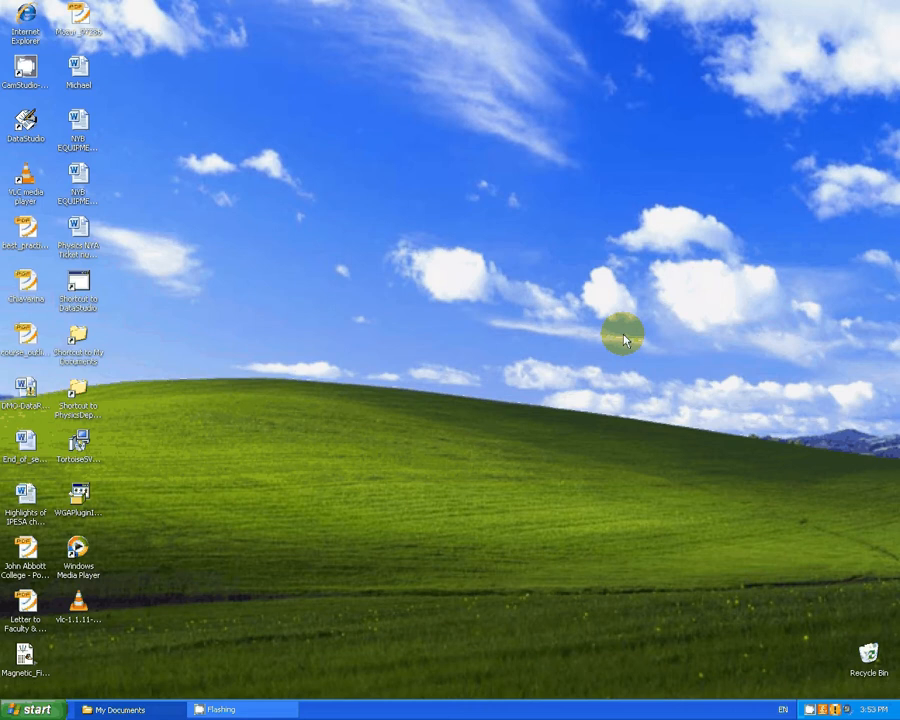
mouse_move(340, 192)
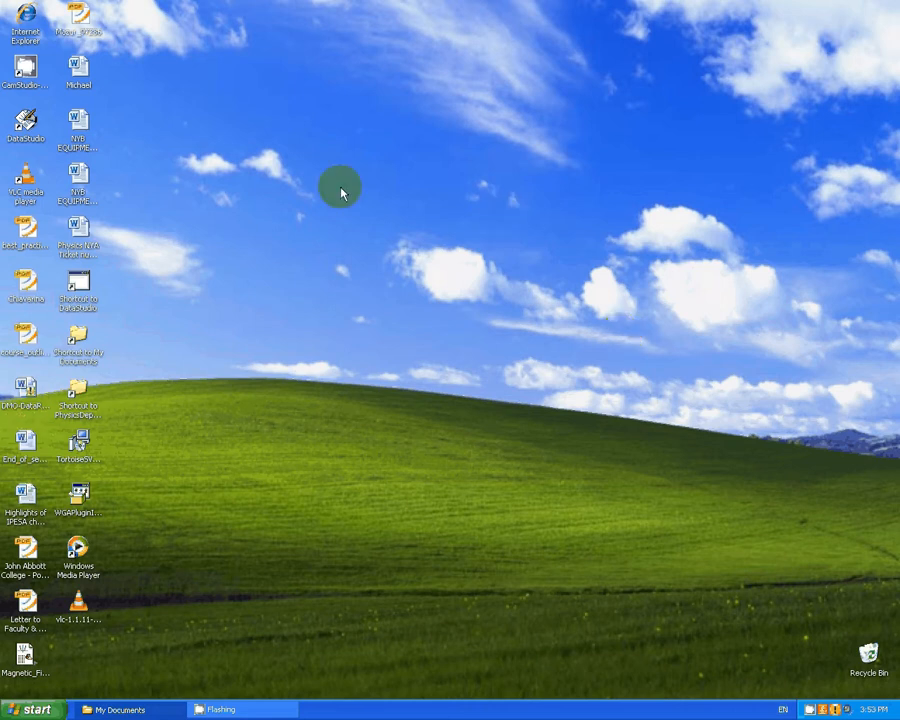
- Select the DataStudio desktop shortcut, then bring up the Start menu
left_click(25, 120)
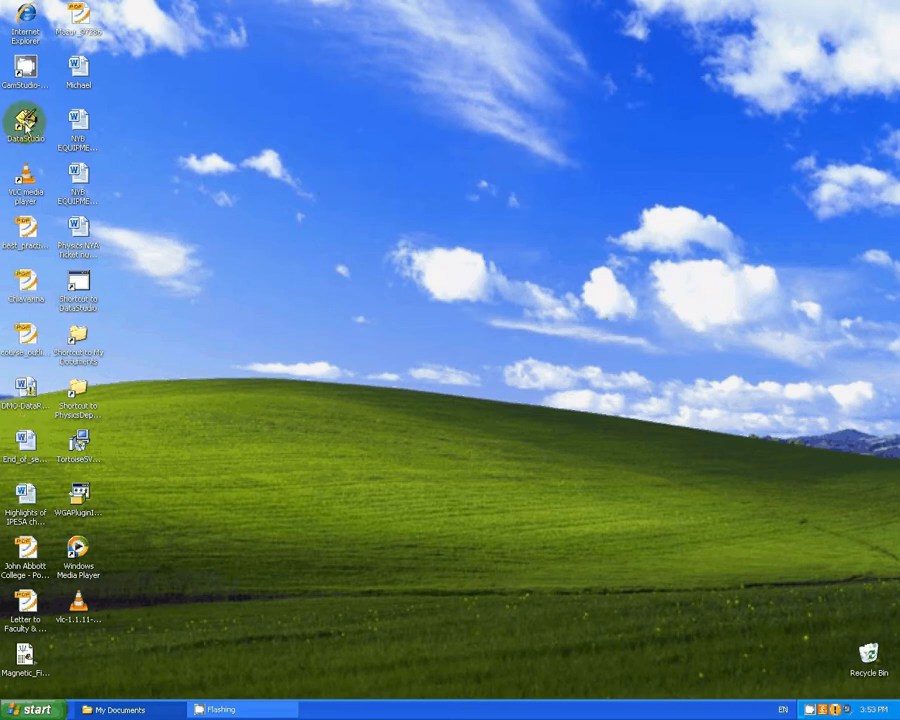
left_click(25, 122)
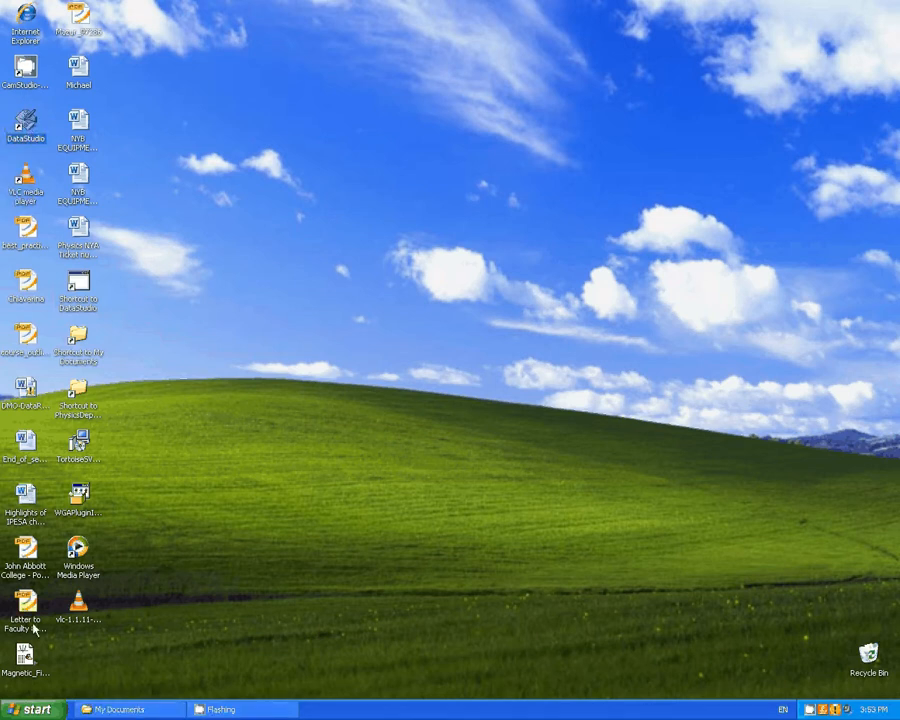
left_click(33, 709)
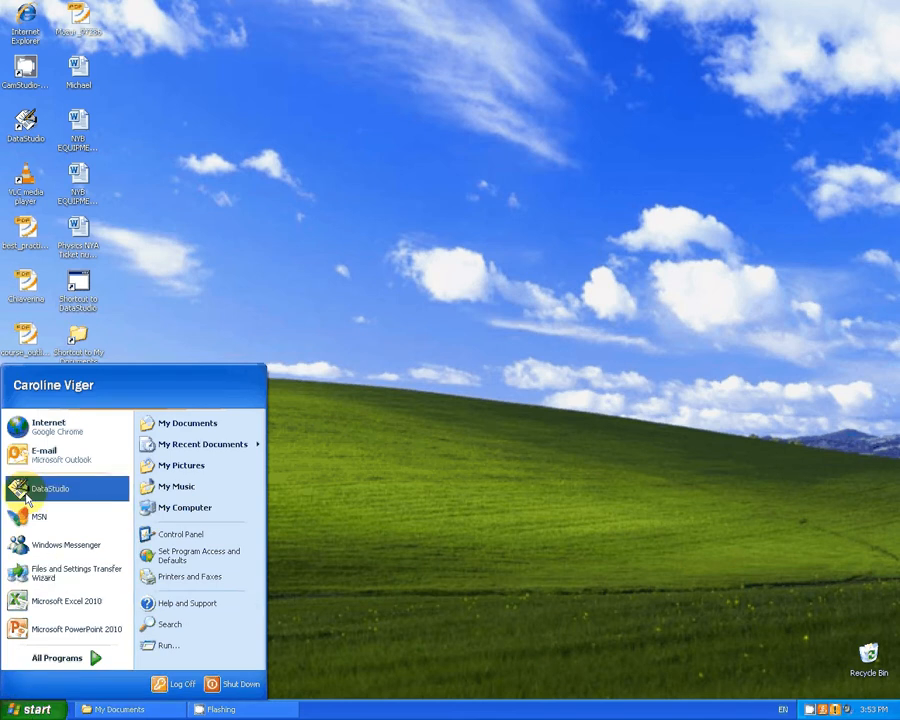
mouse_move(50, 488)
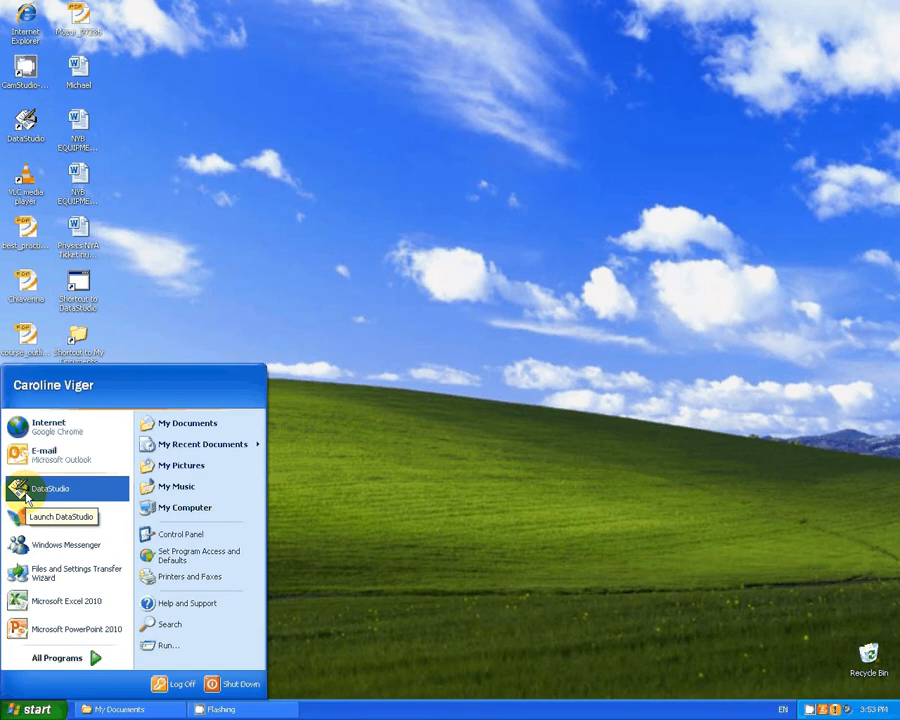
- Launch DataStudio from All Programs in the Start menu
left_click(57, 657)
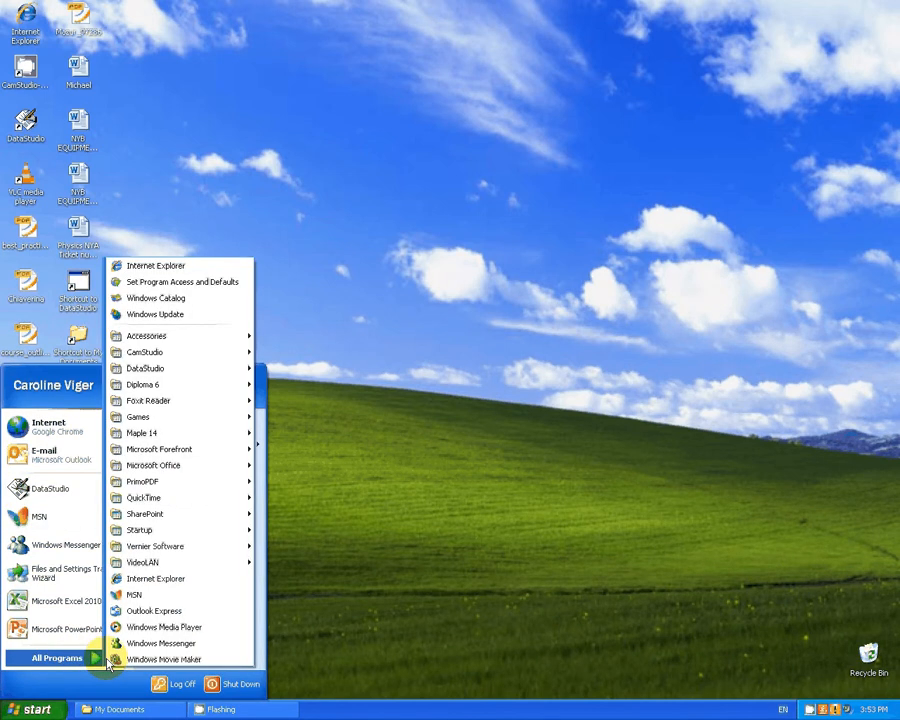
mouse_move(165, 465)
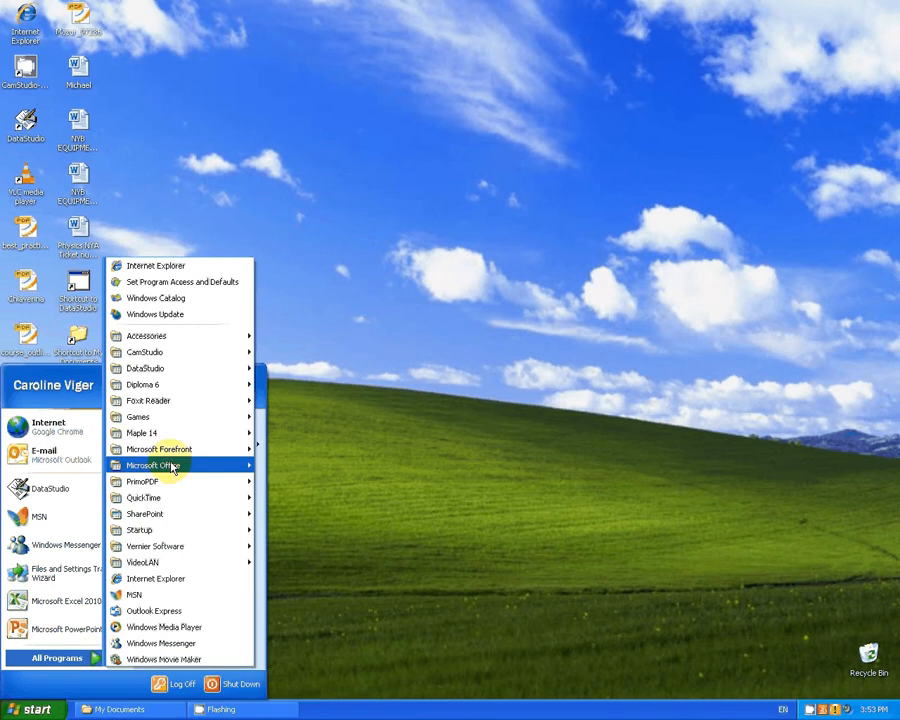
mouse_move(145, 368)
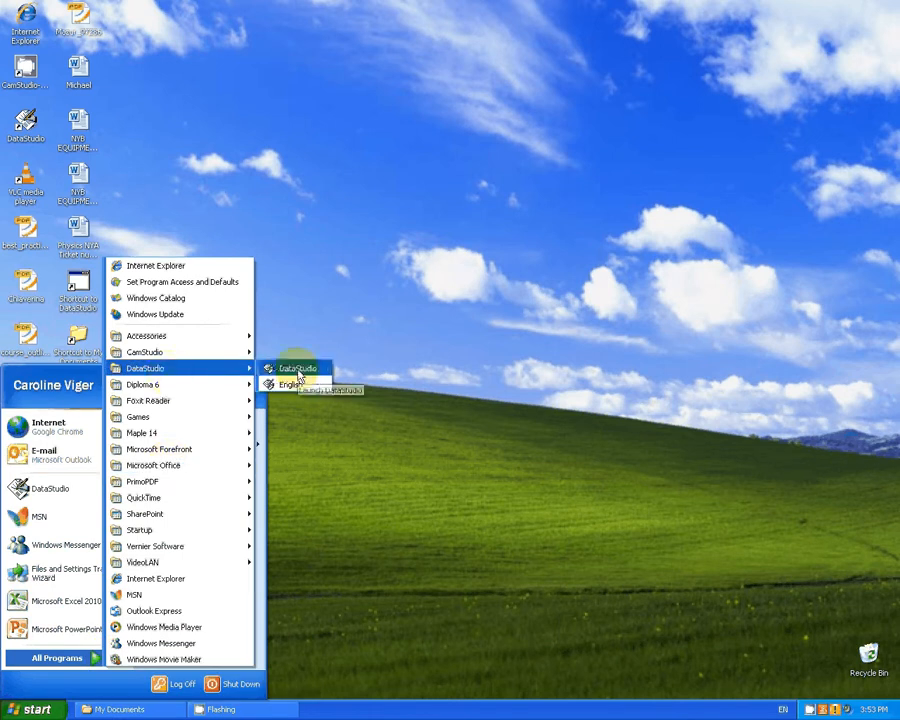
left_click(500, 400)
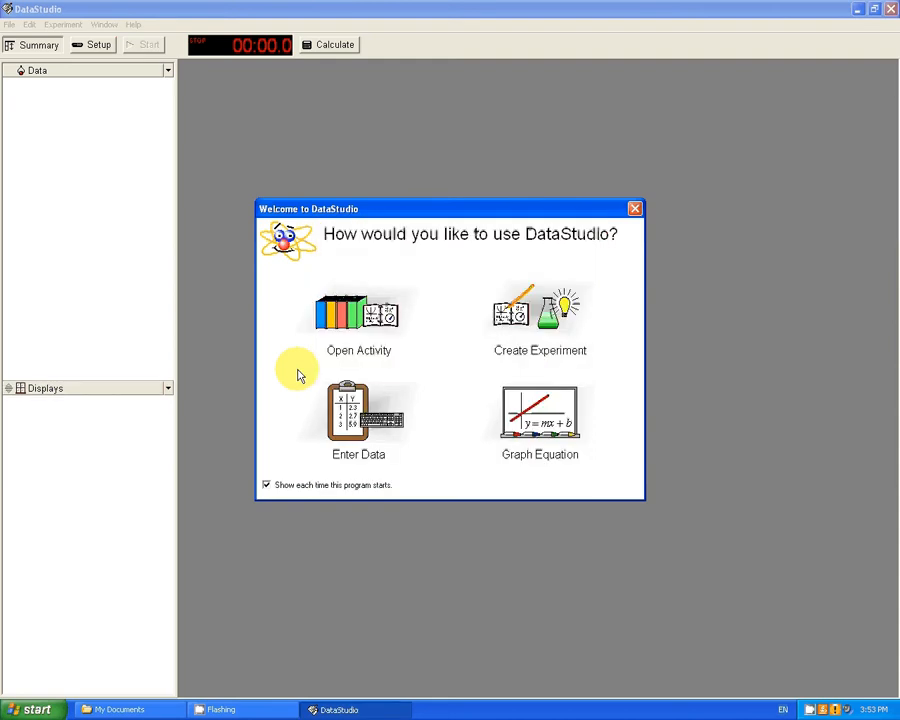
mouse_move(548, 313)
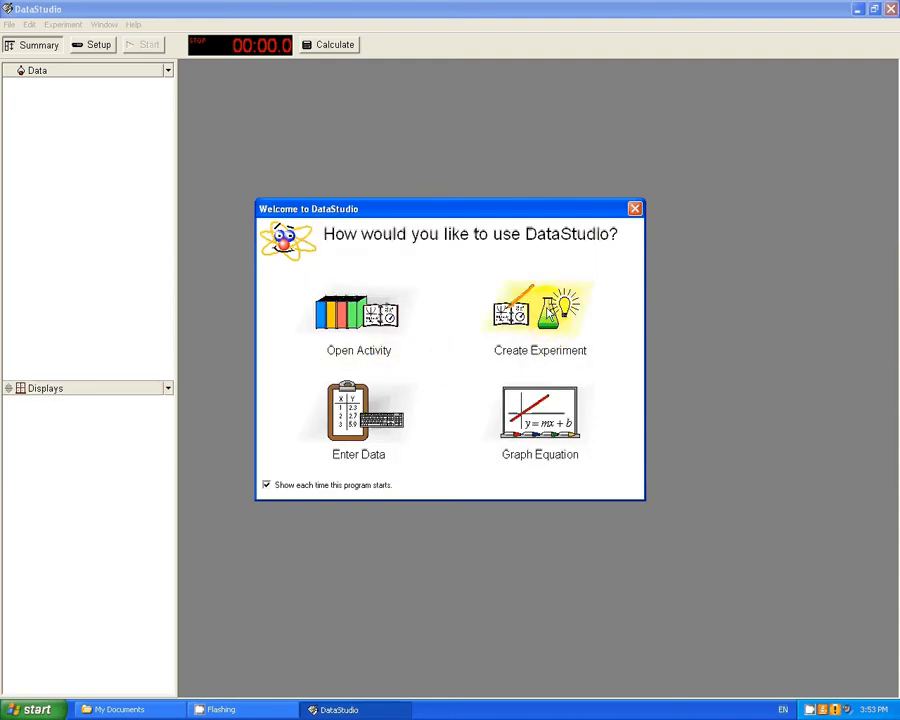
- Choose Create Experiment in the Welcome to DataStudio dialog
left_click(539, 315)
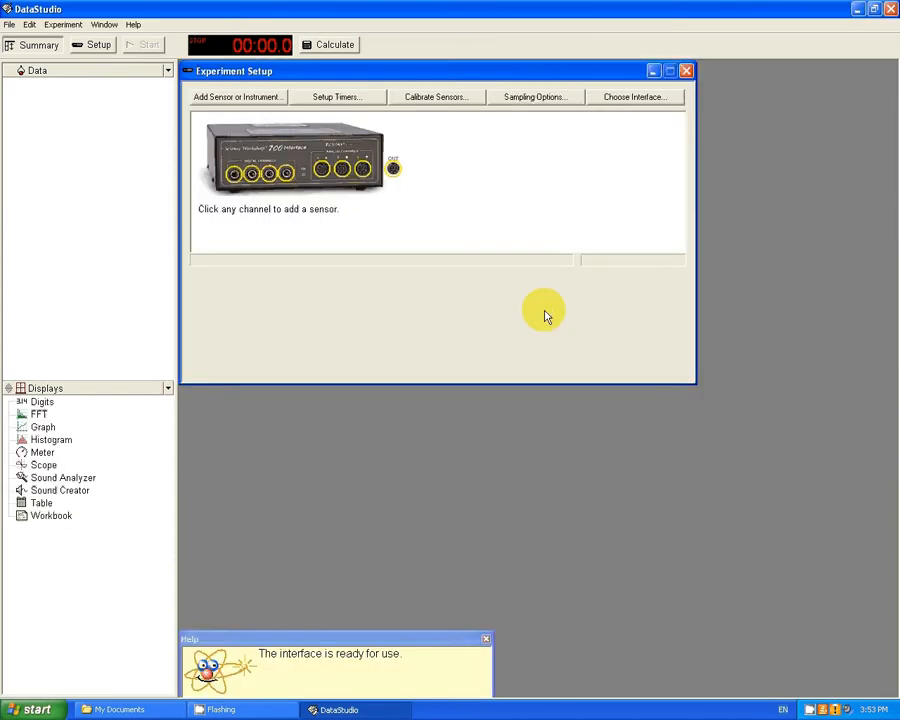
mouse_move(542, 315)
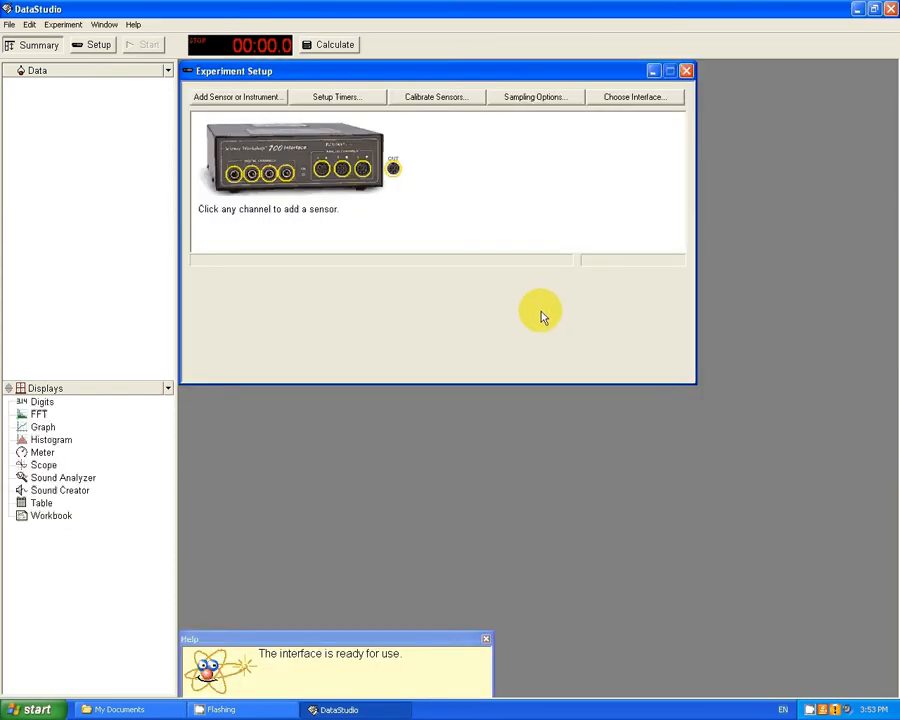
mouse_move(210, 250)
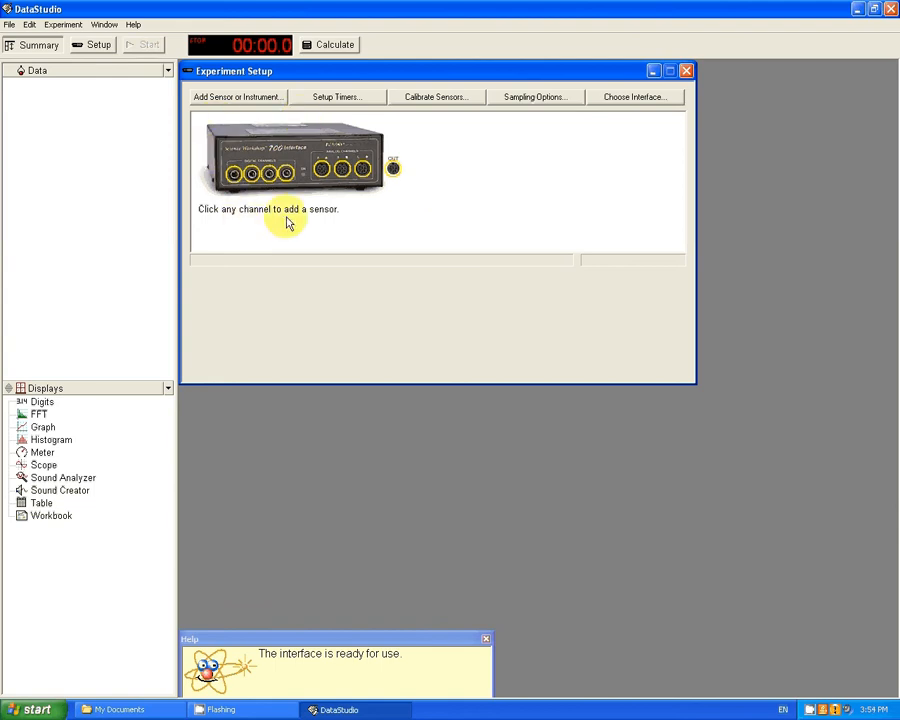
mouse_move(253, 138)
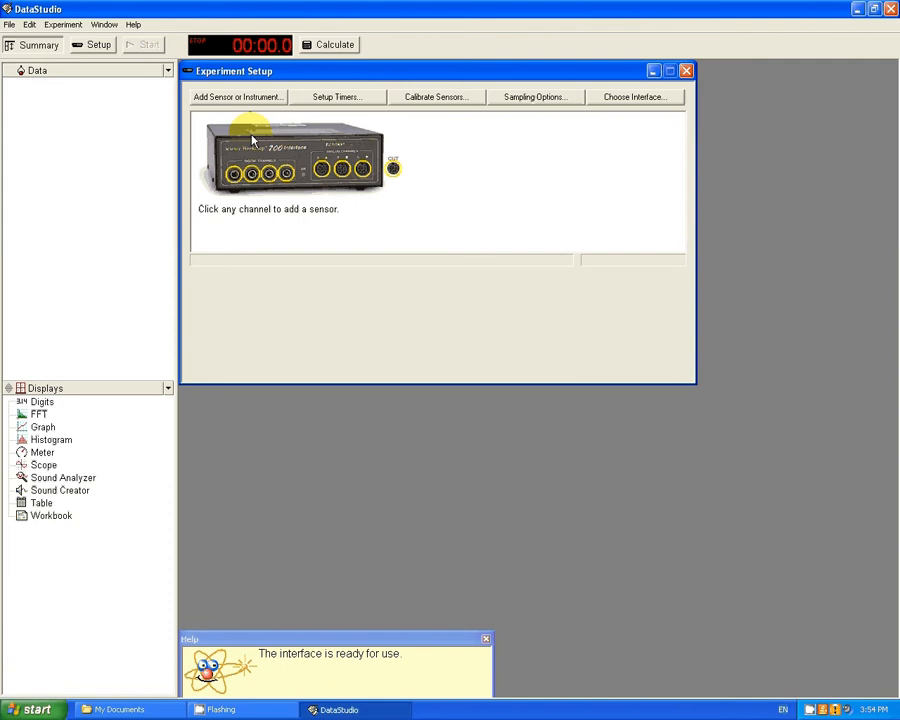
mouse_move(385, 160)
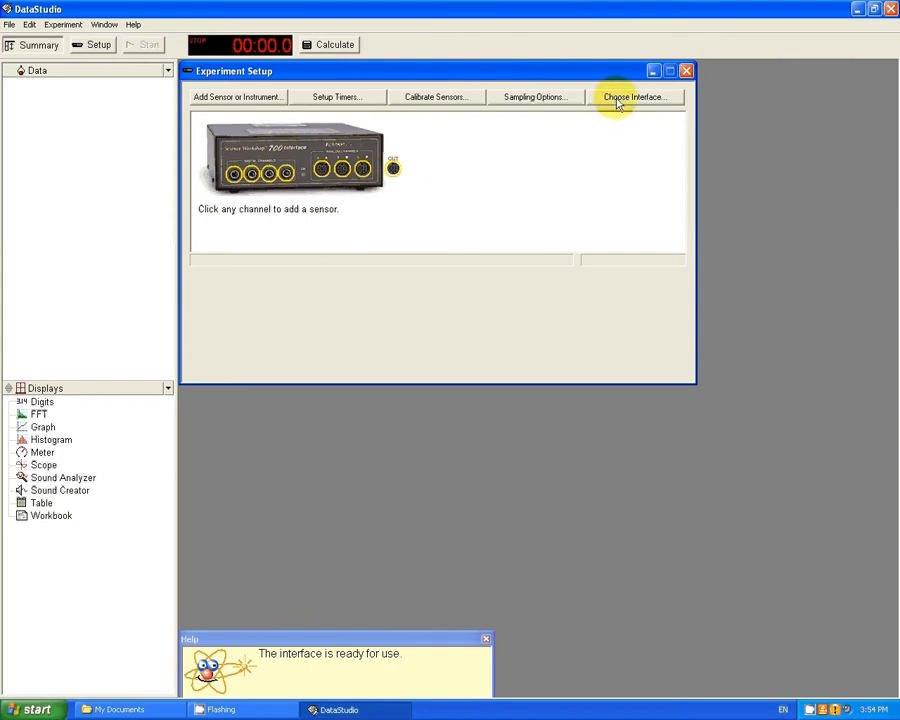
- Choose ScienceWorkshop 700 as the experiment's interface and confirm
left_click(635, 96)
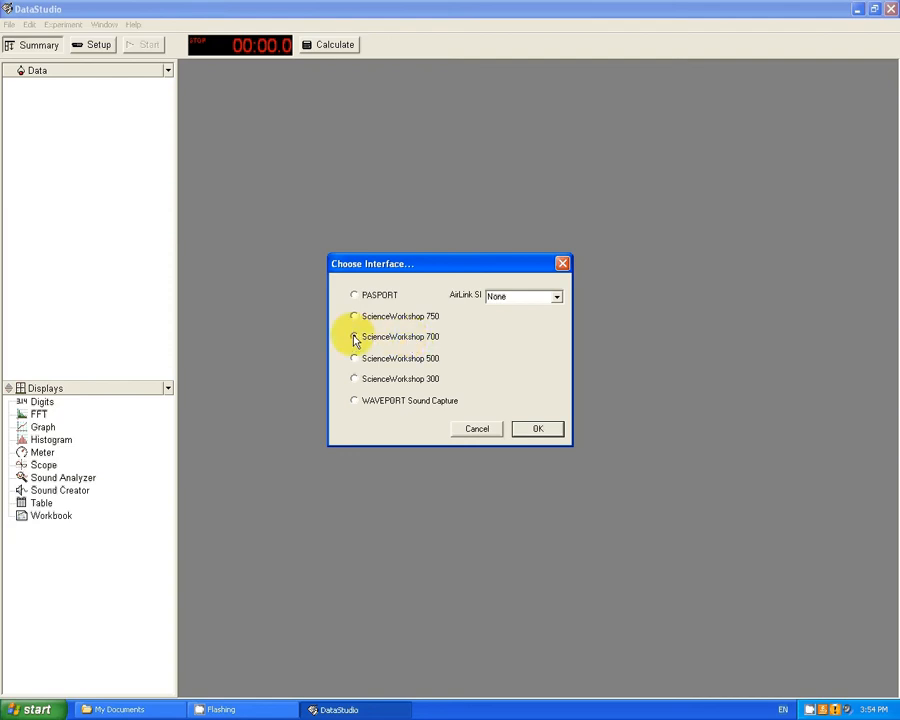
left_click(353, 336)
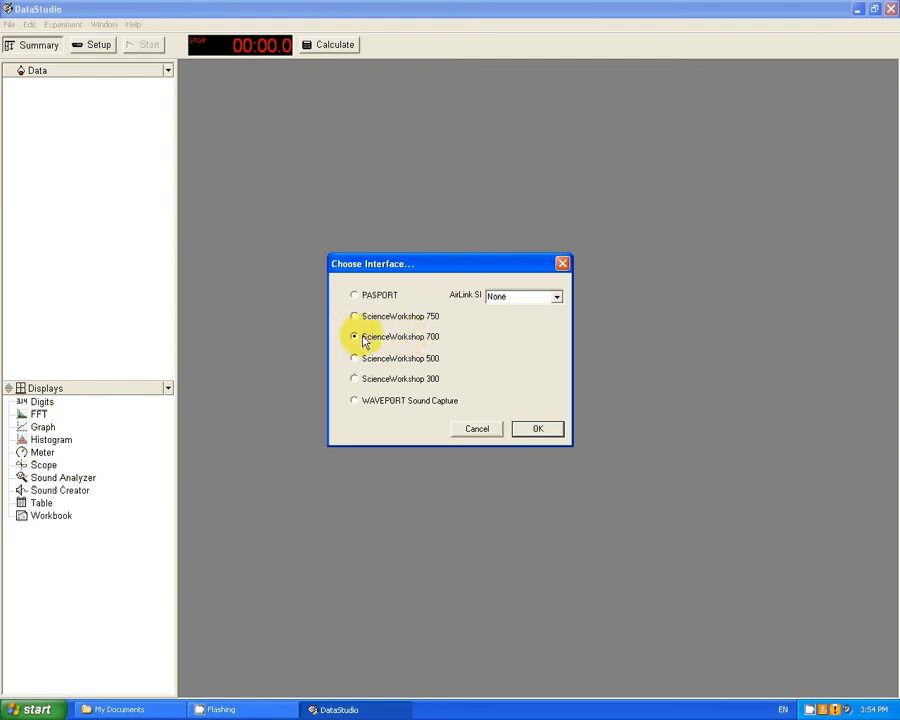
left_click(537, 428)
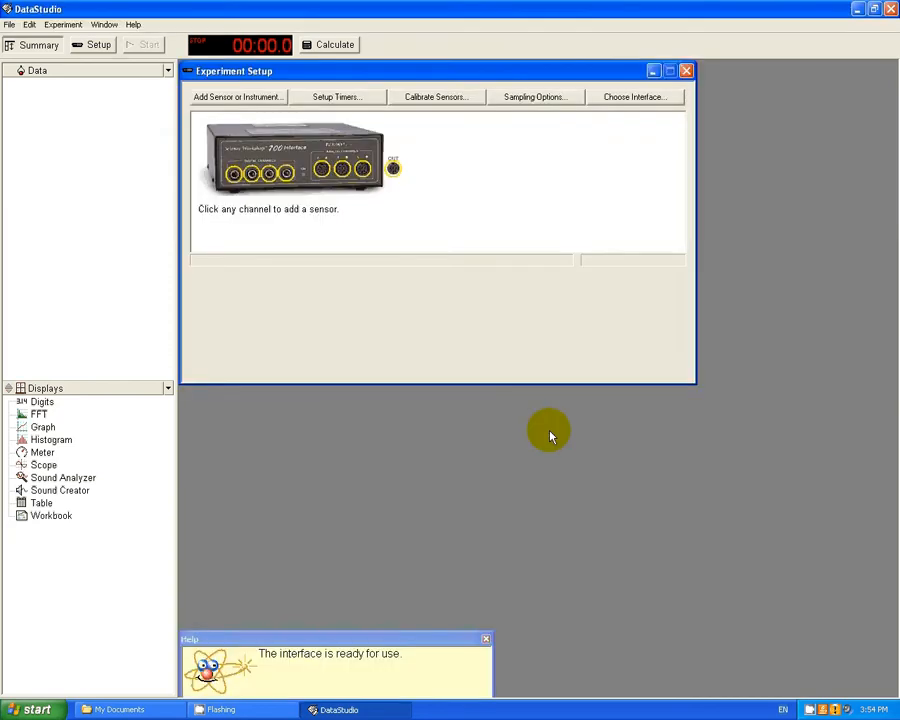
mouse_move(546, 433)
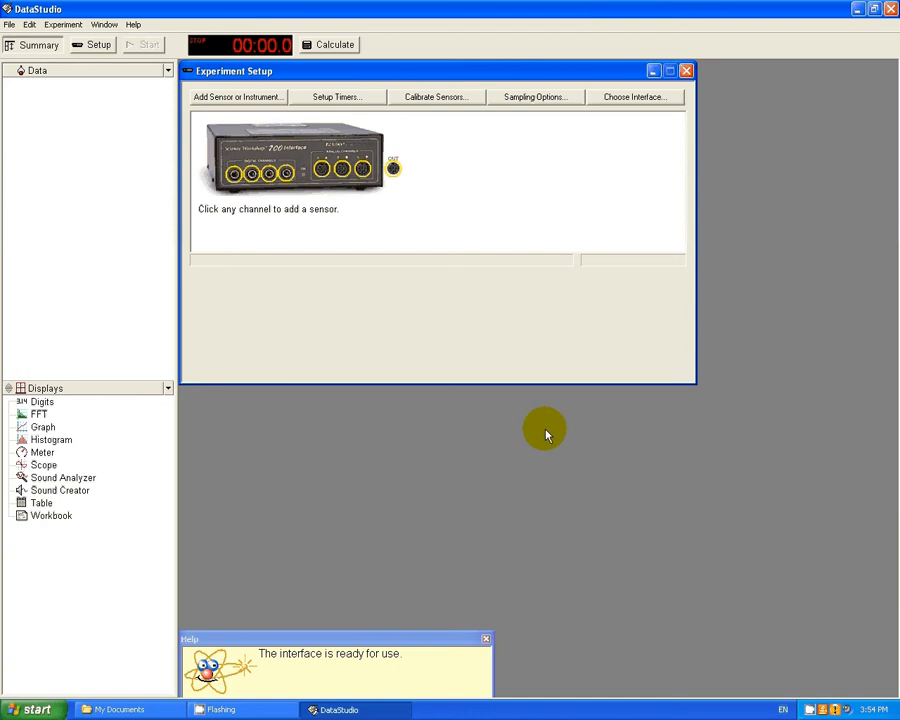
mouse_move(530, 430)
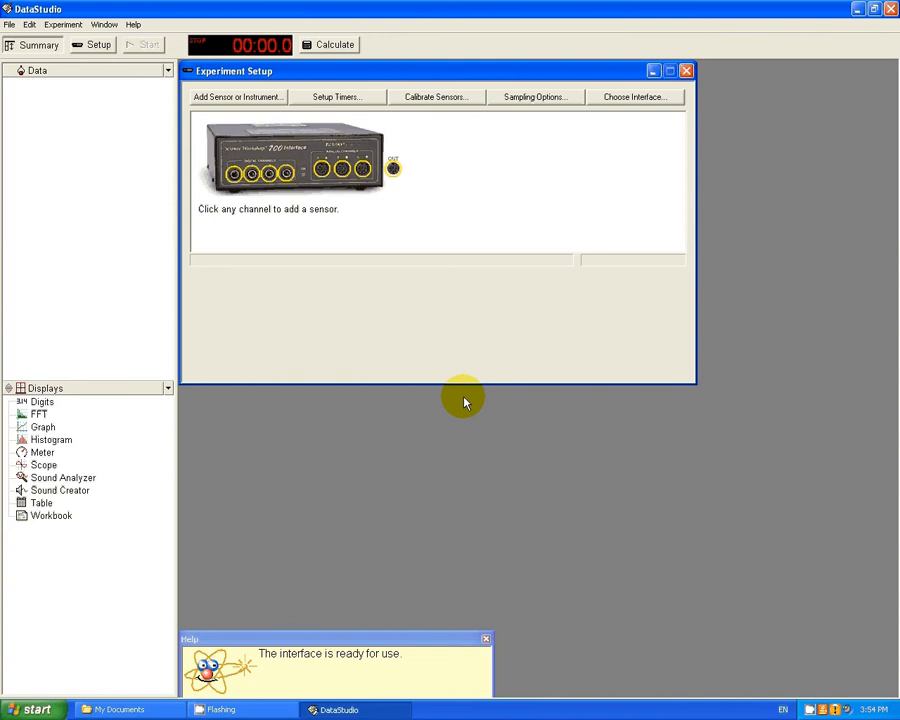
mouse_move(333, 350)
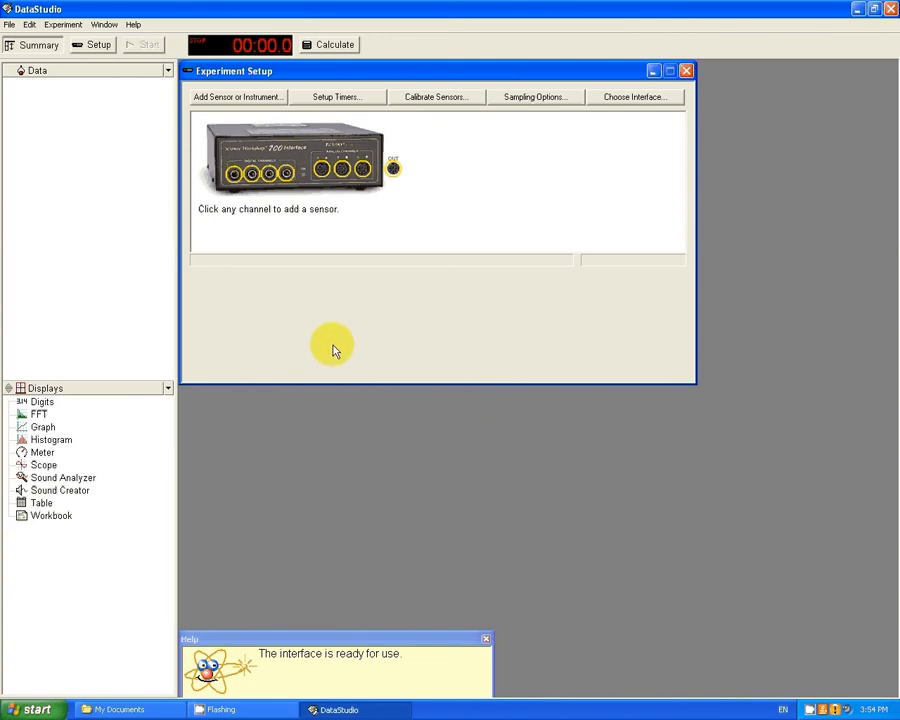
mouse_move(232, 222)
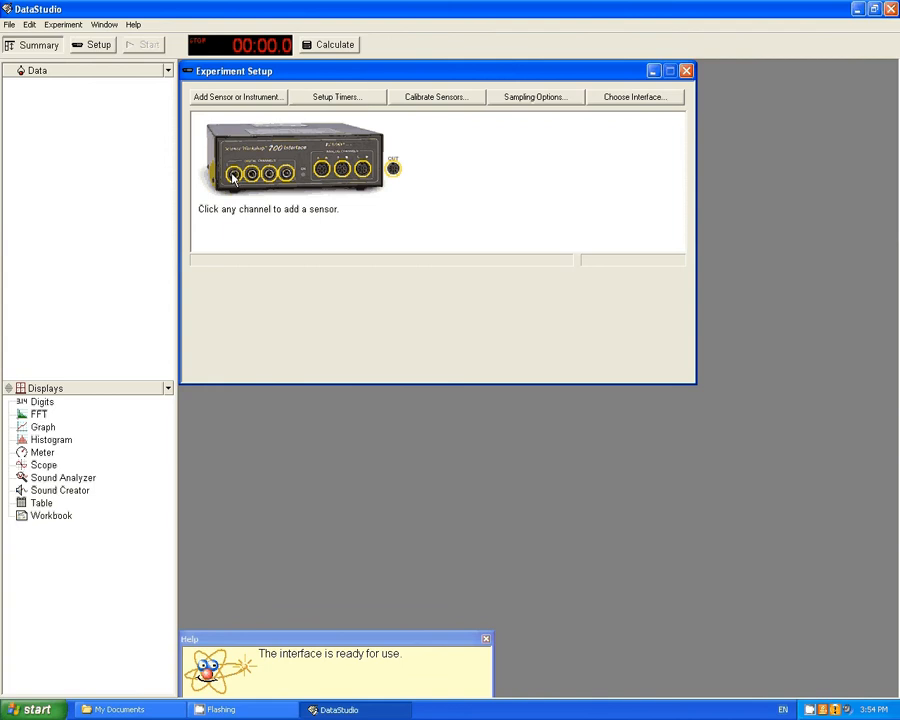
- Add a Motion Sensor on the first digital channel
left_click(232, 172)
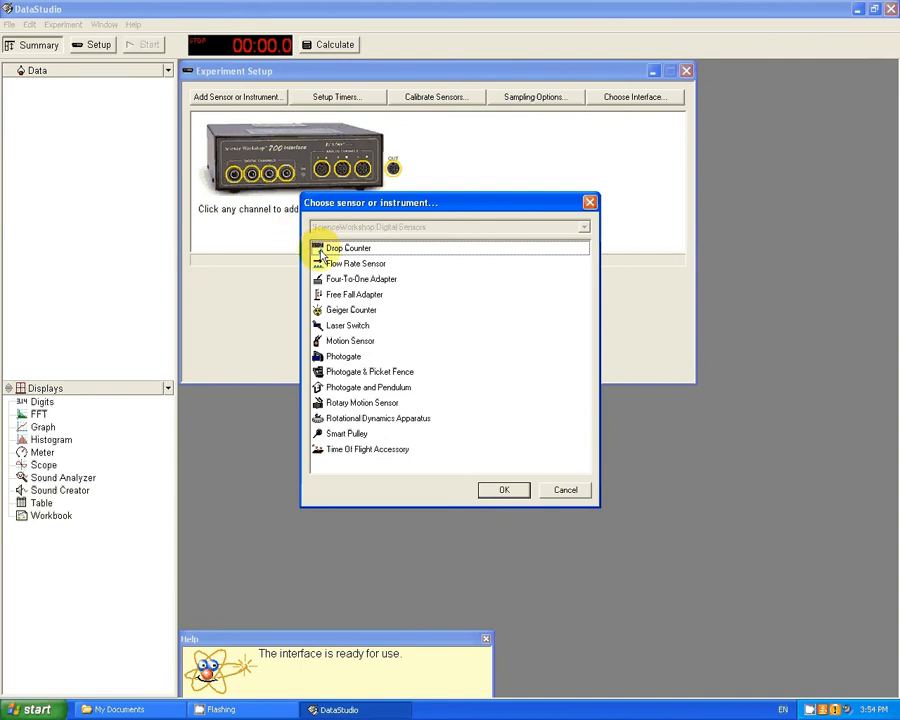
mouse_move(350, 341)
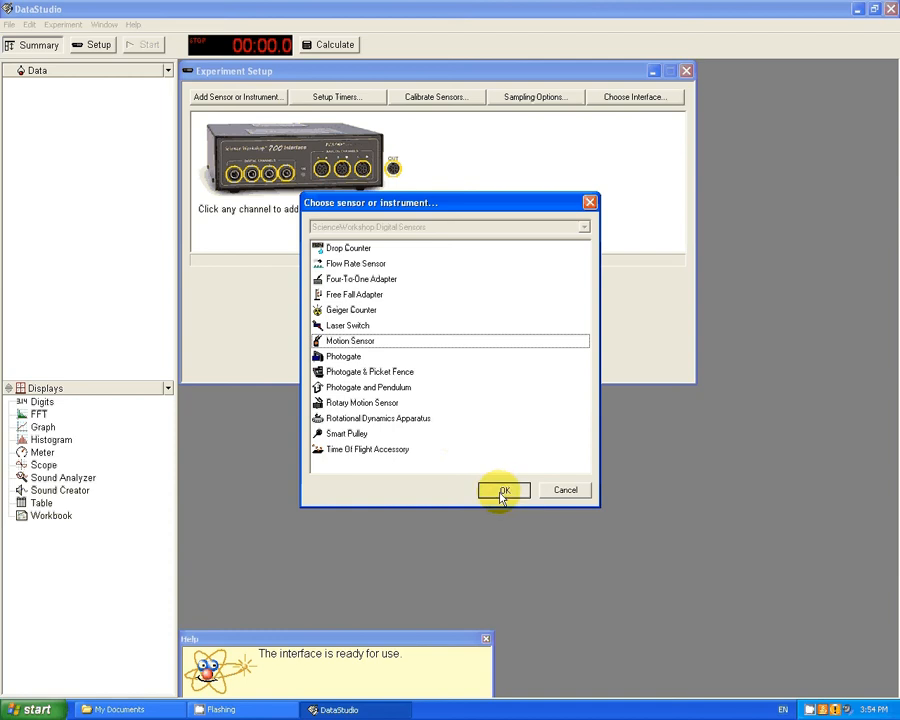
left_click(504, 490)
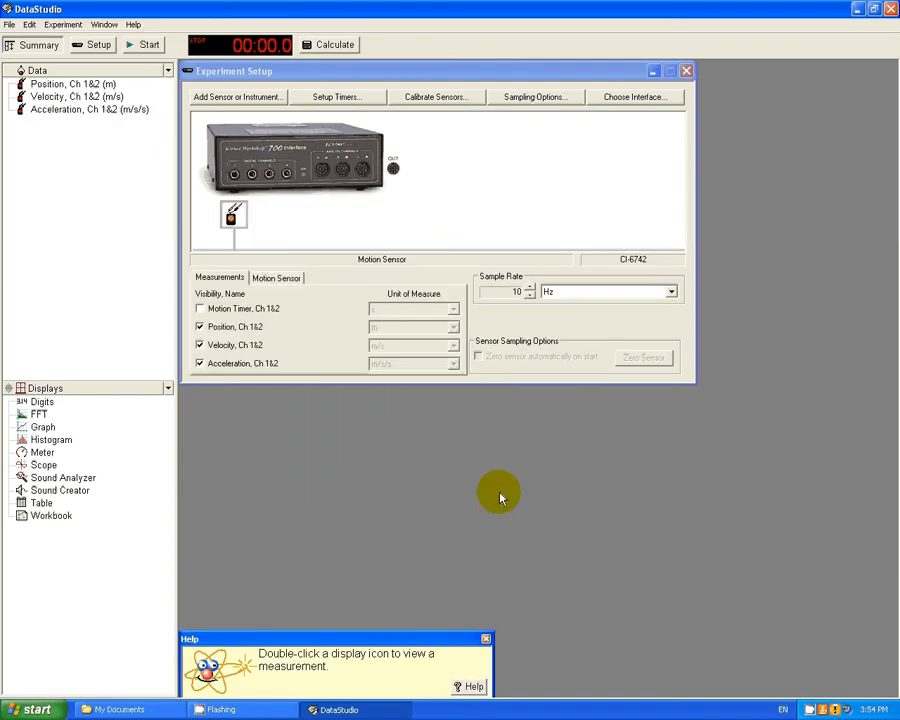
mouse_move(257, 243)
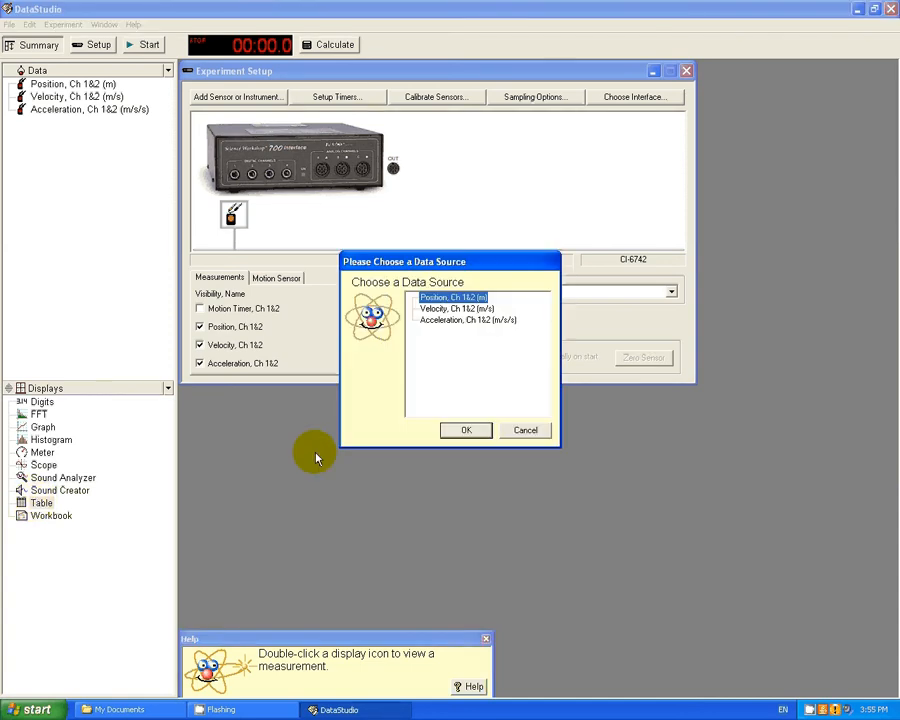
mouse_move(458, 402)
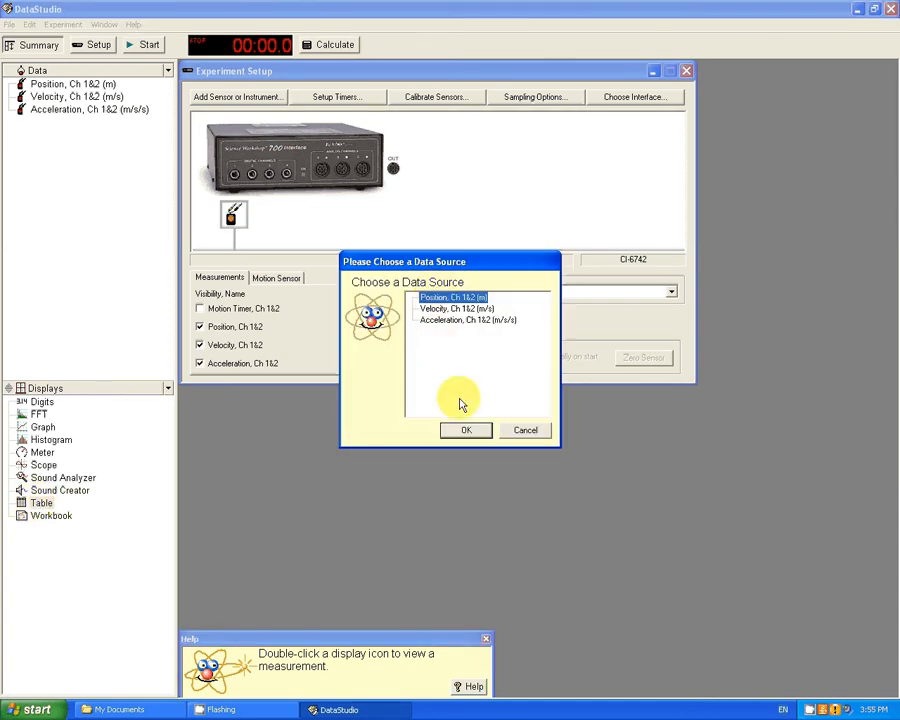
- Create a table with Position as data source, then add Velocity
left_click(465, 430)
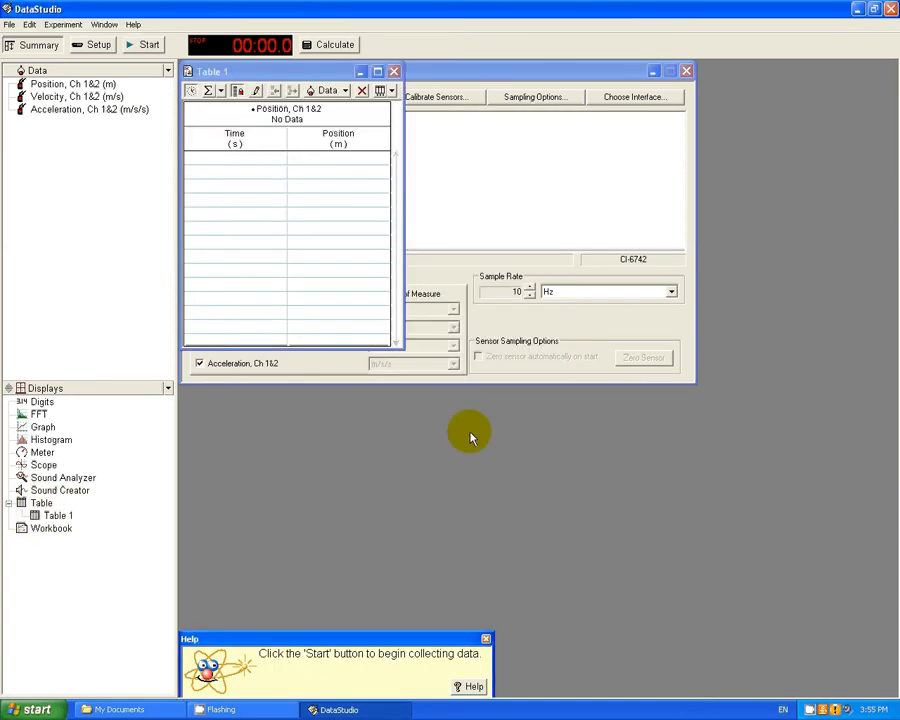
mouse_move(466, 430)
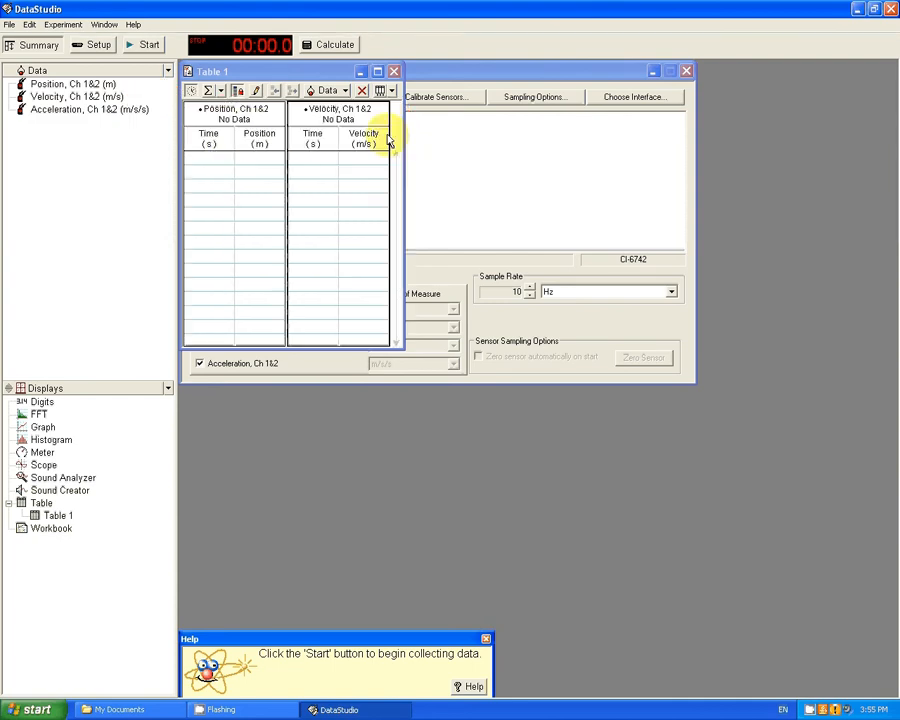
left_click(90, 109)
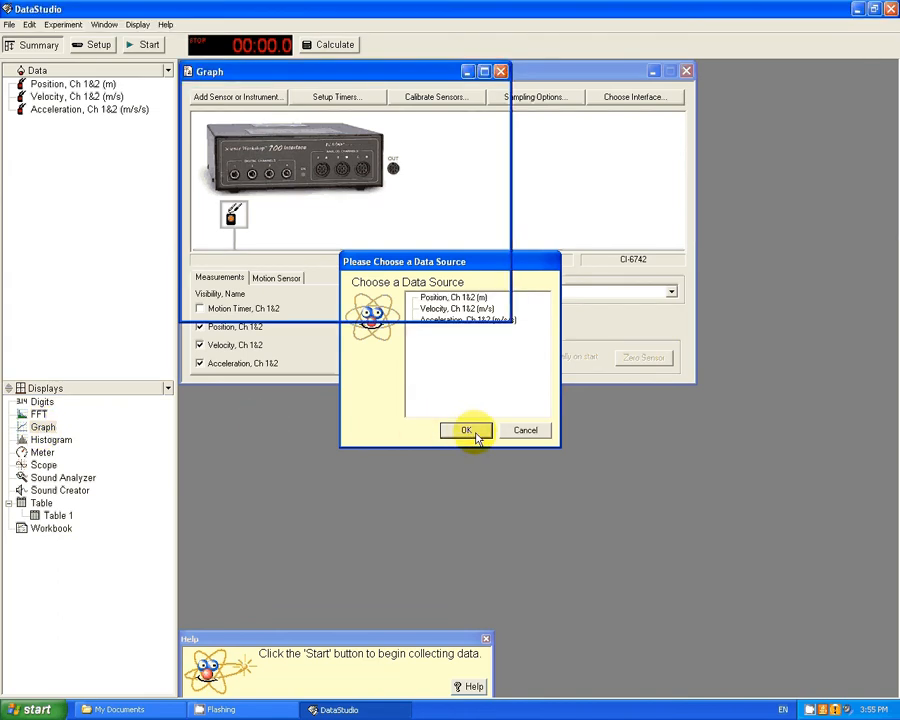
- Create a Position graph and add Velocity and Acceleration plots
left_click(464, 430)
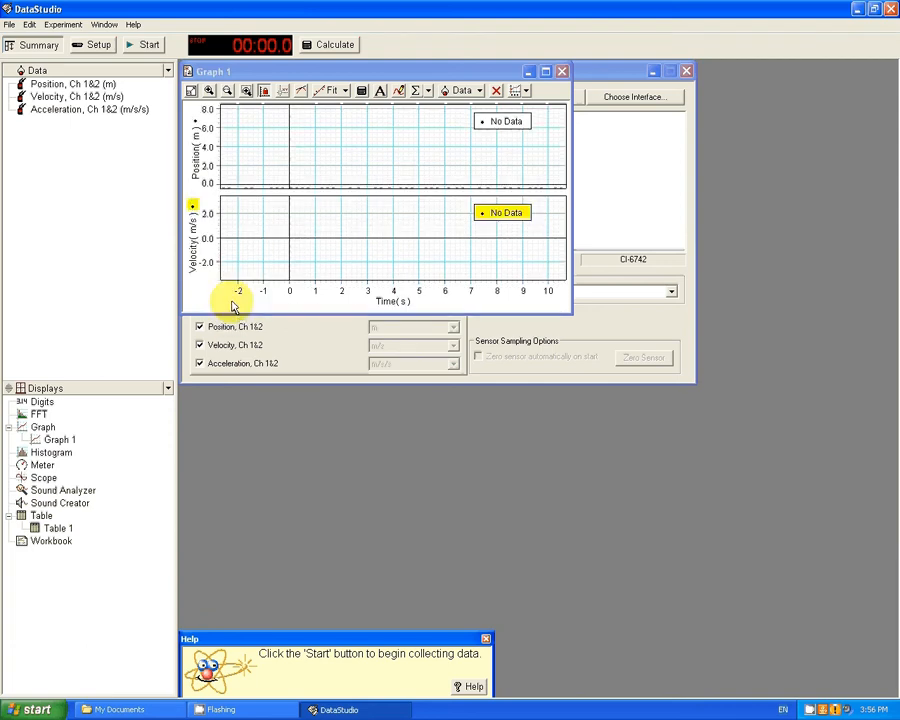
left_click(89, 109)
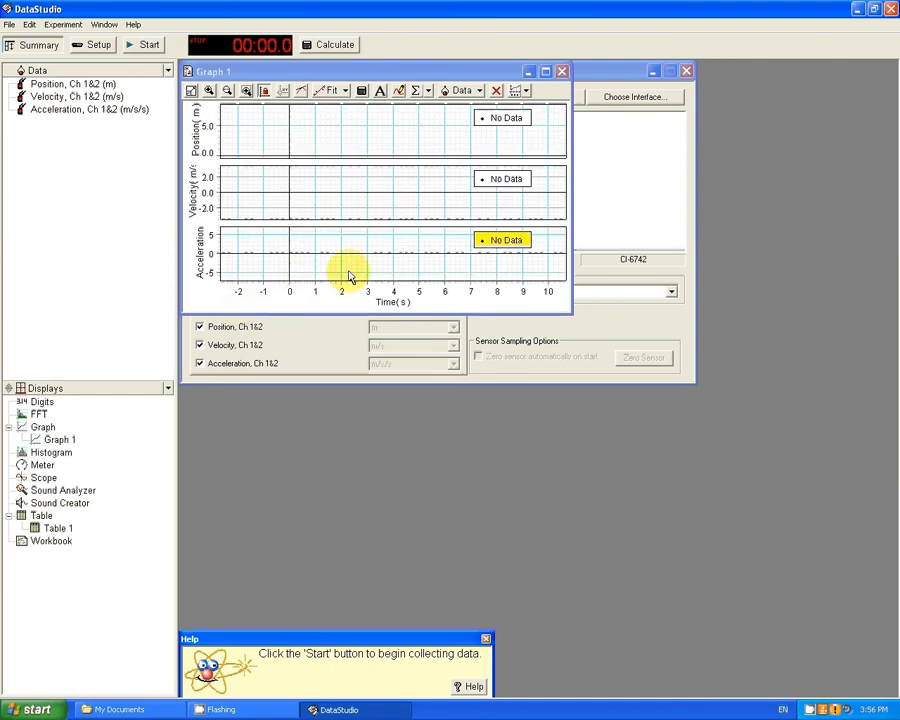
mouse_move(545, 71)
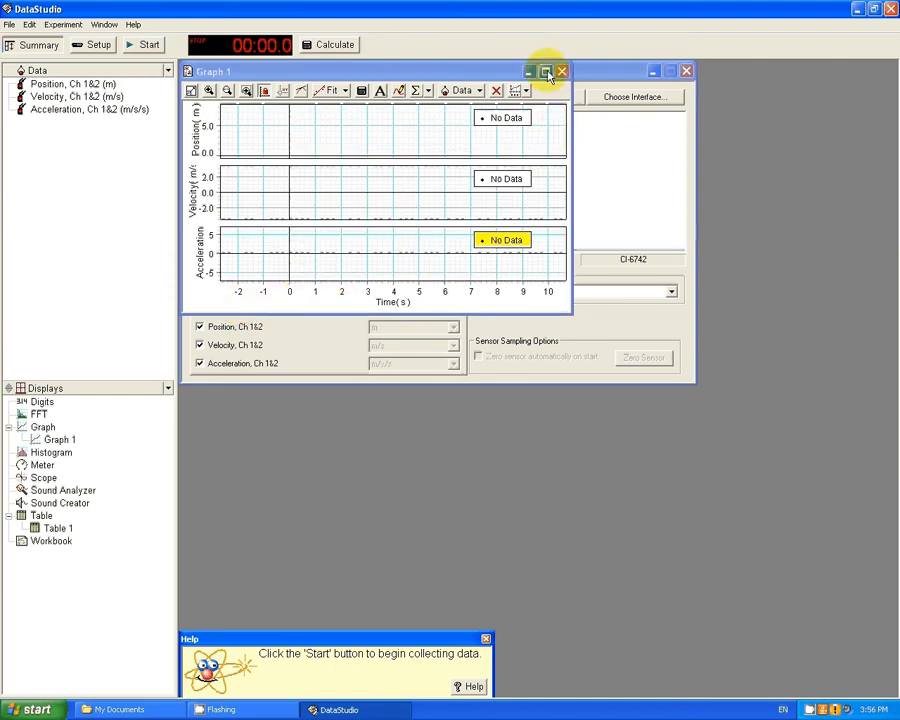
- Maximize Graph 1 and record Run #1 for about 16.5 seconds
left_click(546, 71)
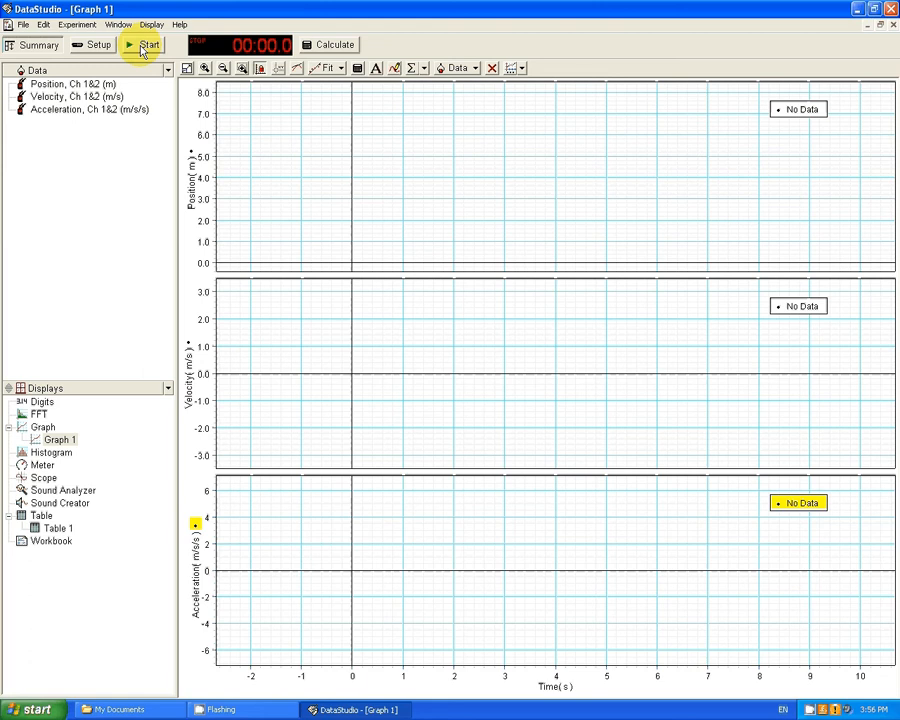
left_click(144, 44)
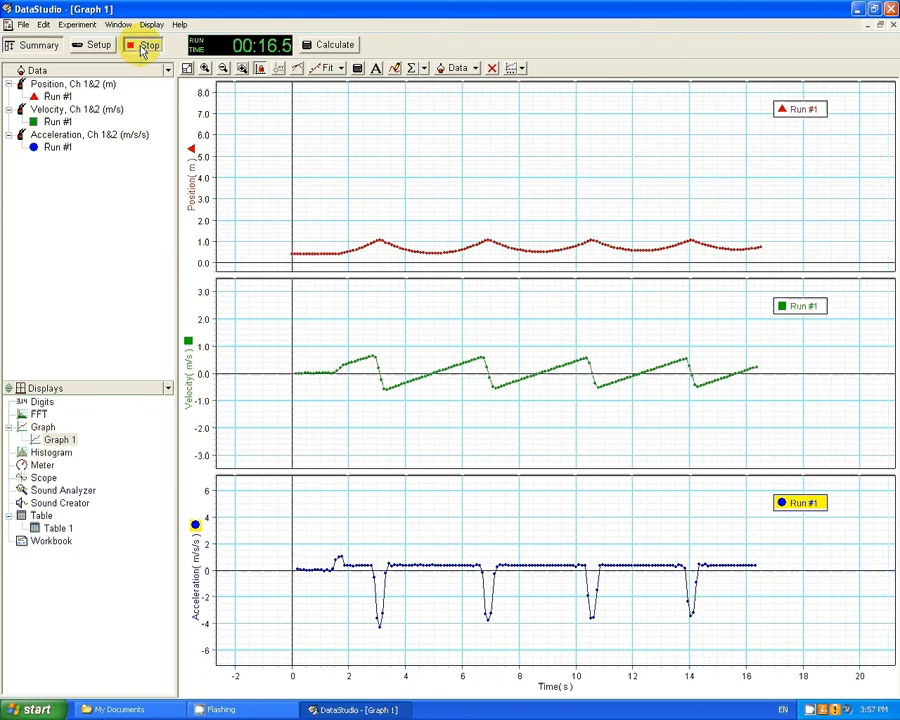
left_click(144, 44)
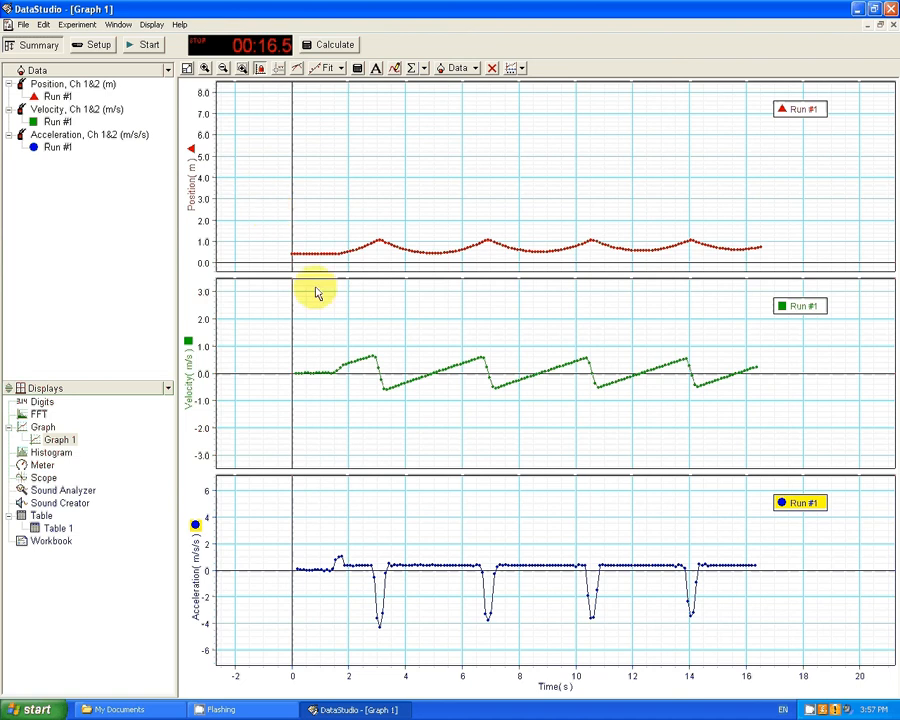
mouse_move(445, 419)
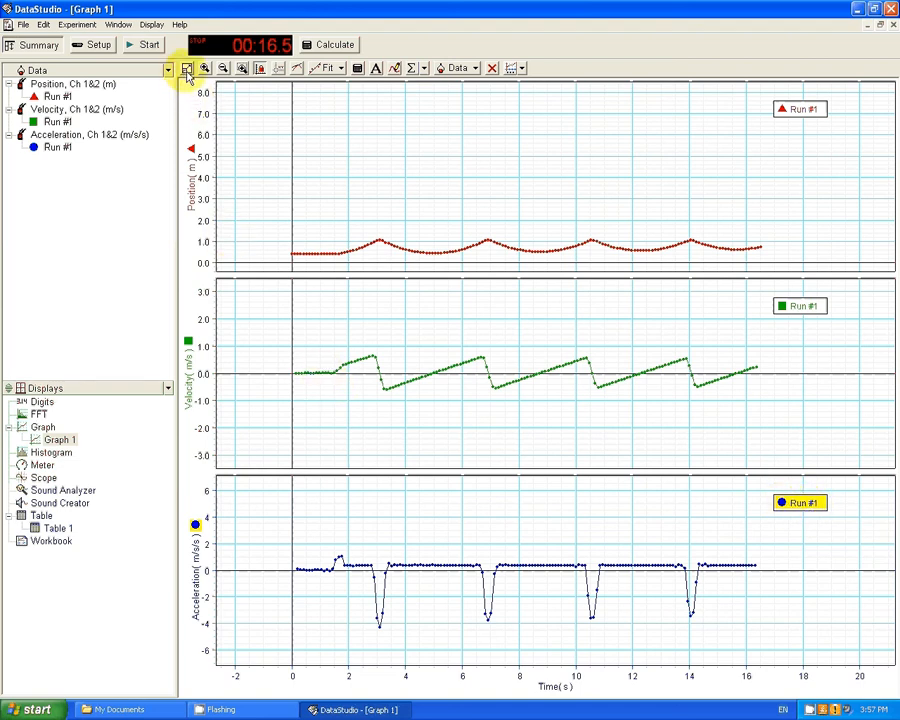
- Scale the acceleration and velocity plots to fit Run #1's data
left_click(185, 68)
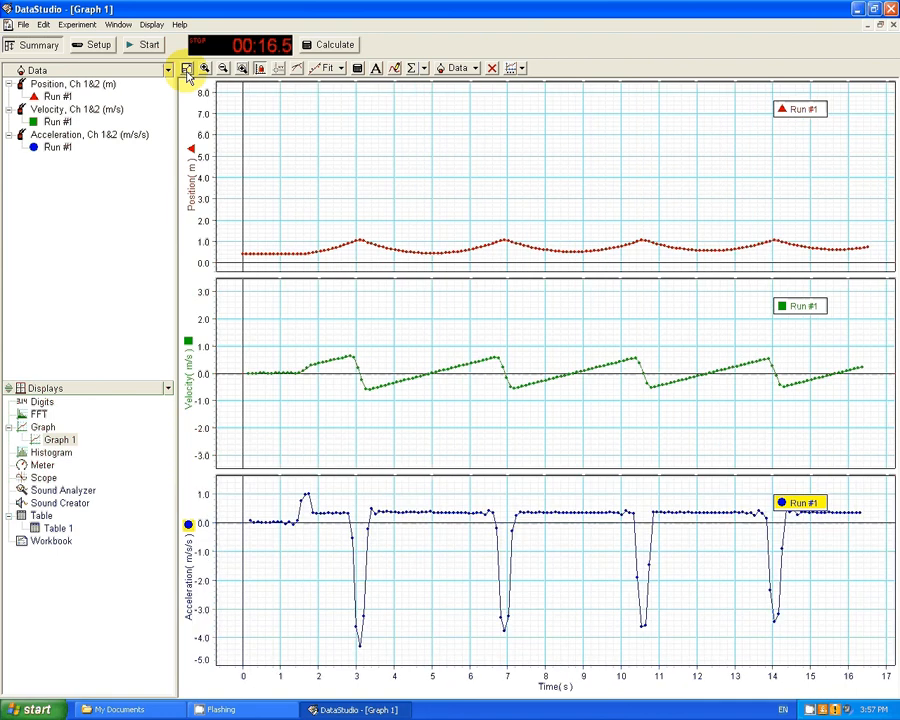
mouse_move(800, 306)
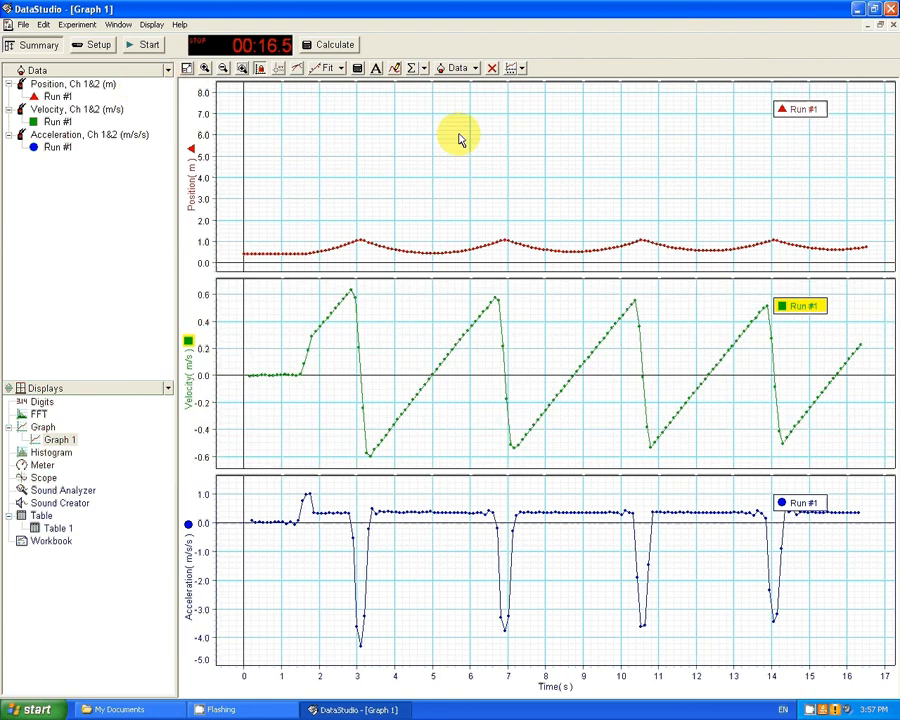
mouse_move(797, 110)
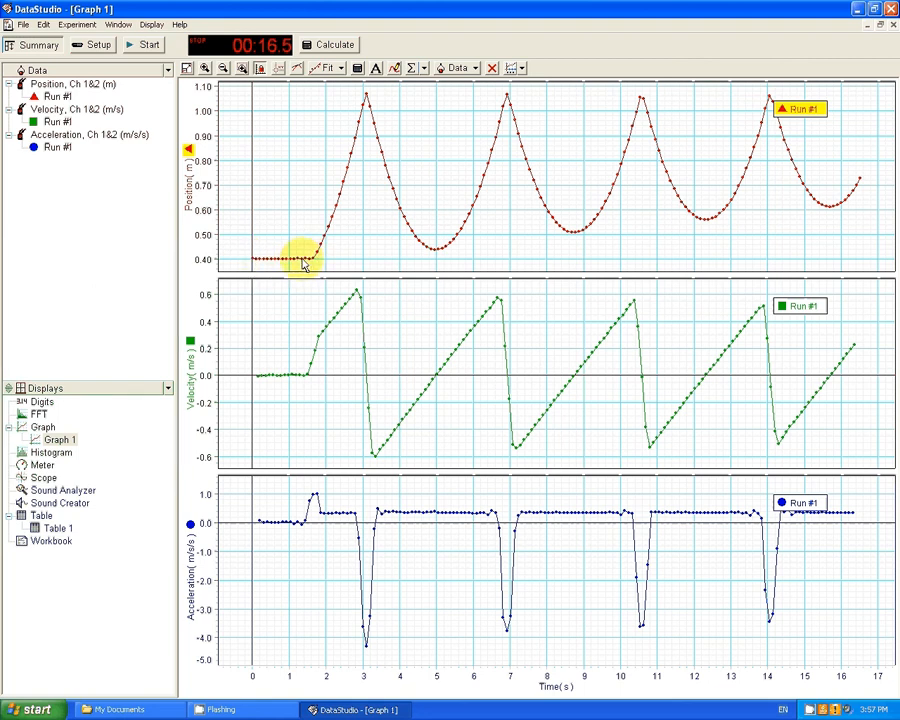
mouse_move(325, 275)
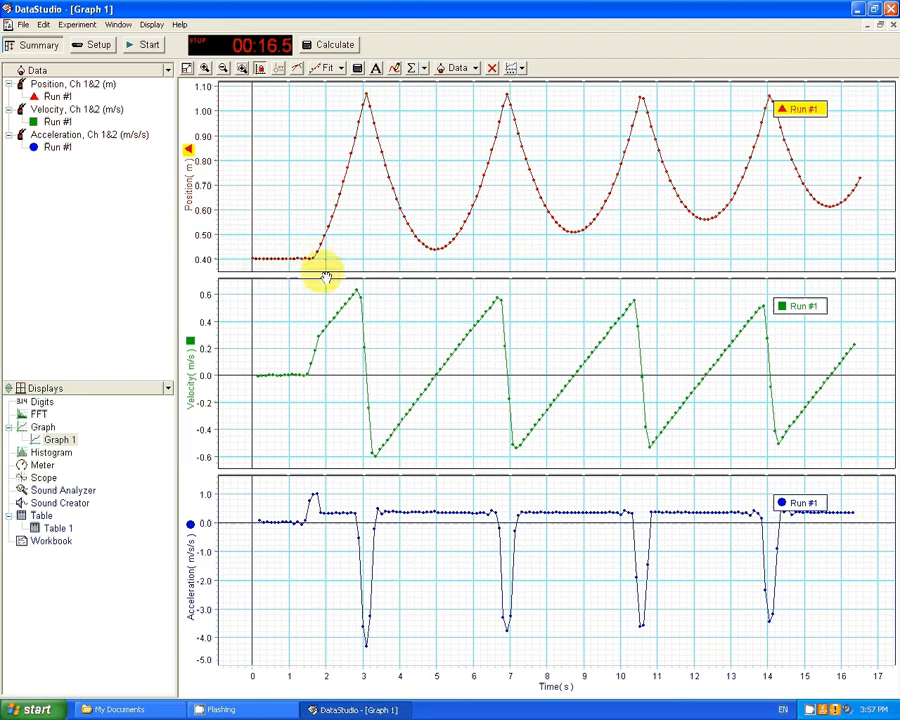
mouse_move(342, 547)
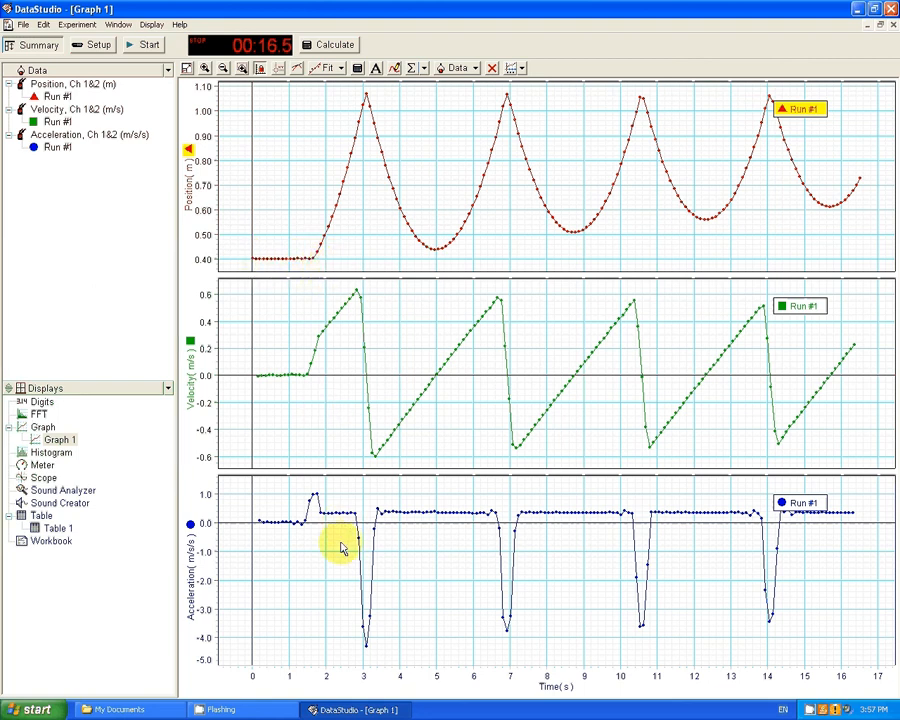
mouse_move(345, 665)
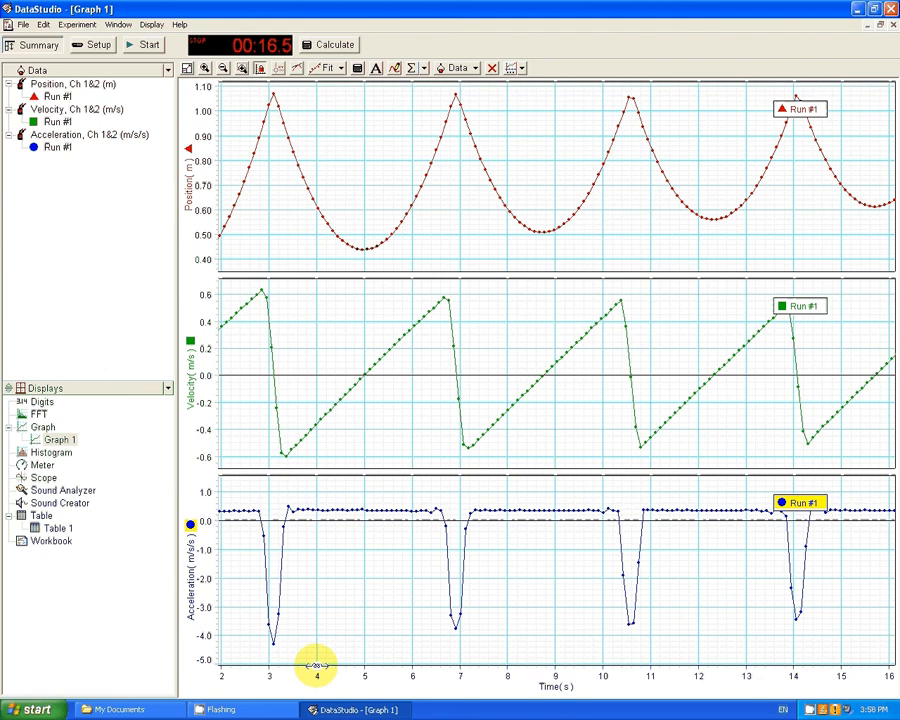
mouse_move(320, 665)
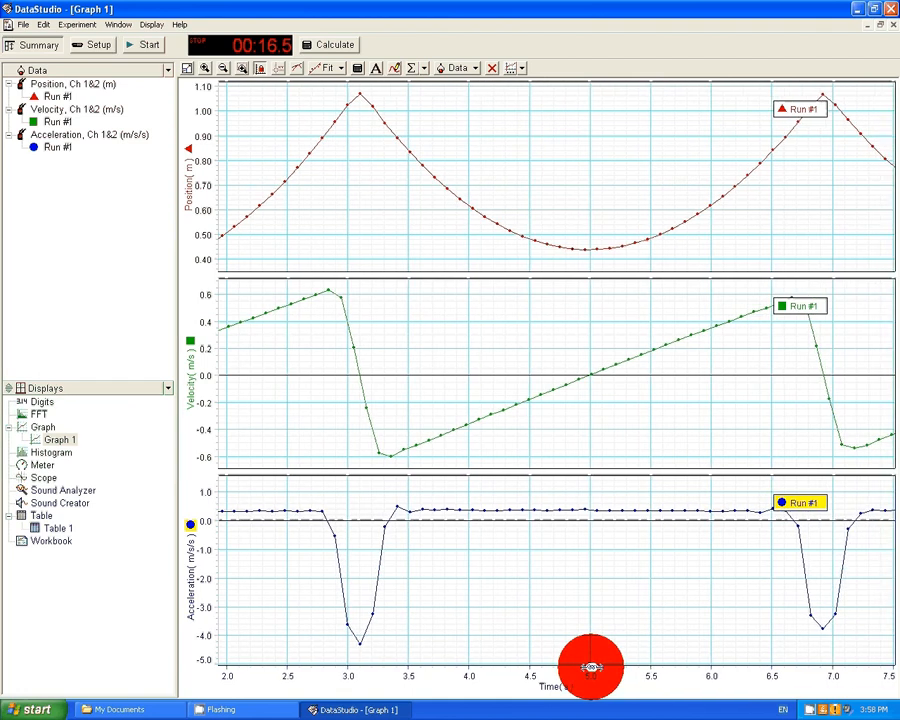
- Fit position to about 0.4–1.1 m and stretch time to about 2–7.5 s
left_click(590, 667)
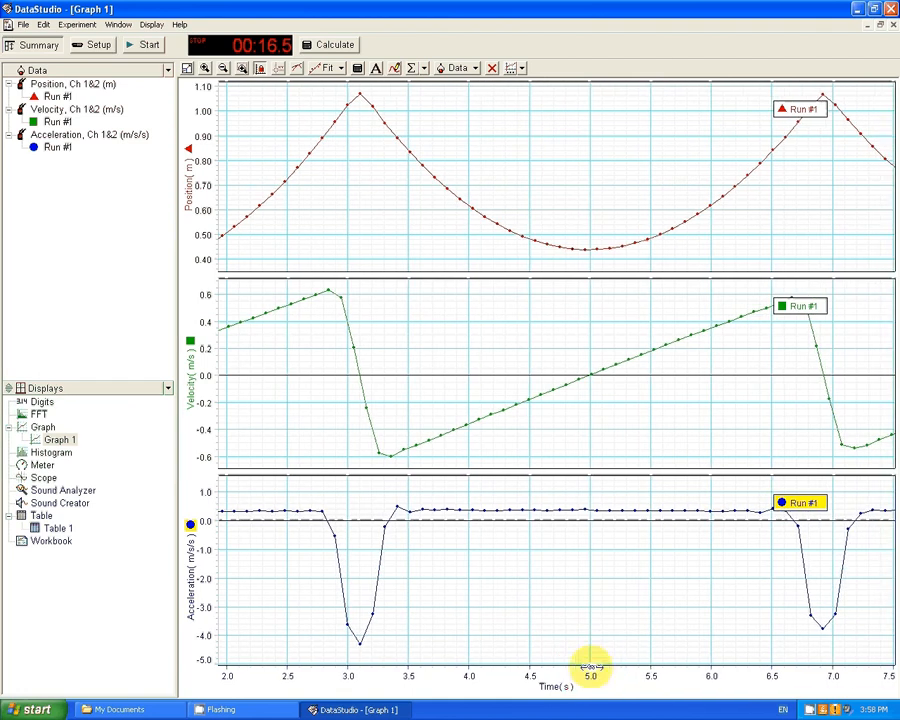